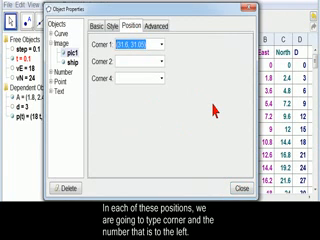
pyautogui.write('corner[2')
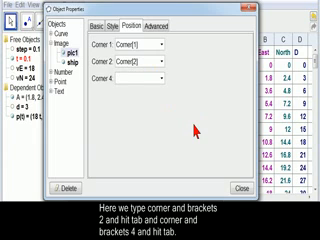
pyautogui.write('corner')
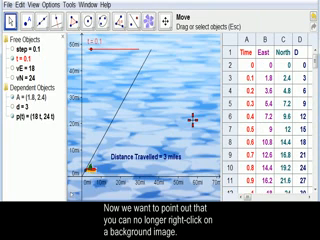
pyautogui.moveTo(164, 48)
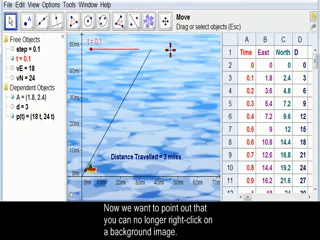